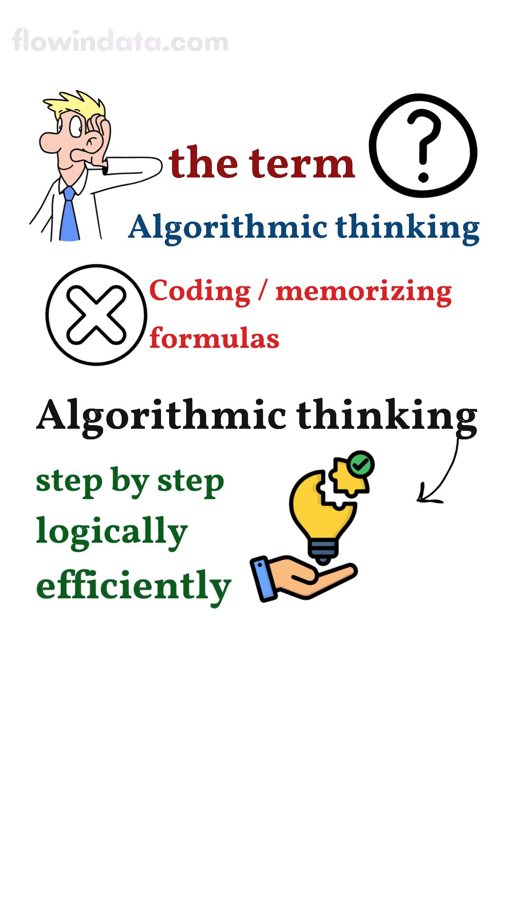
scroll(down, 3)
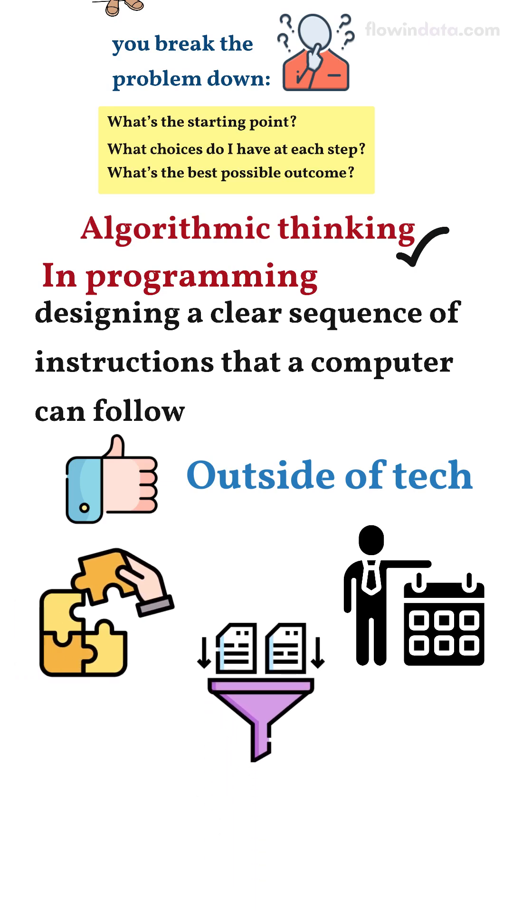
scroll(up, 3)
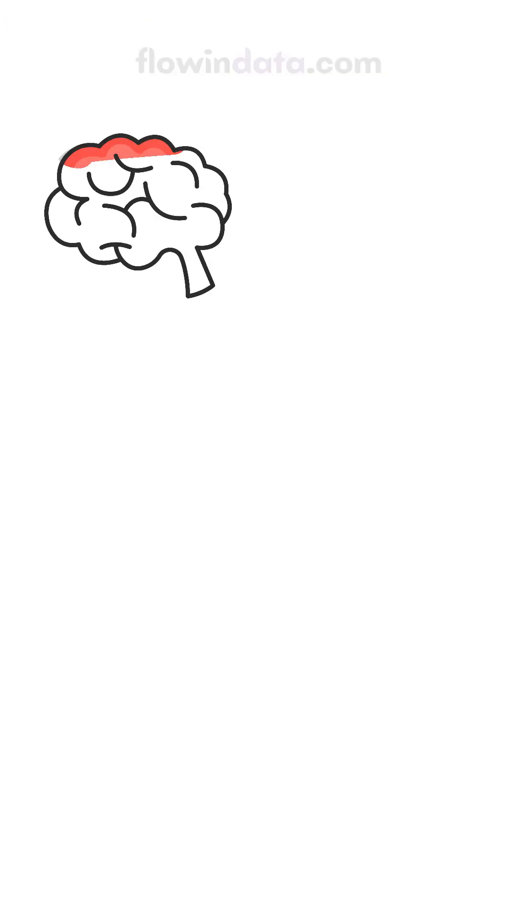